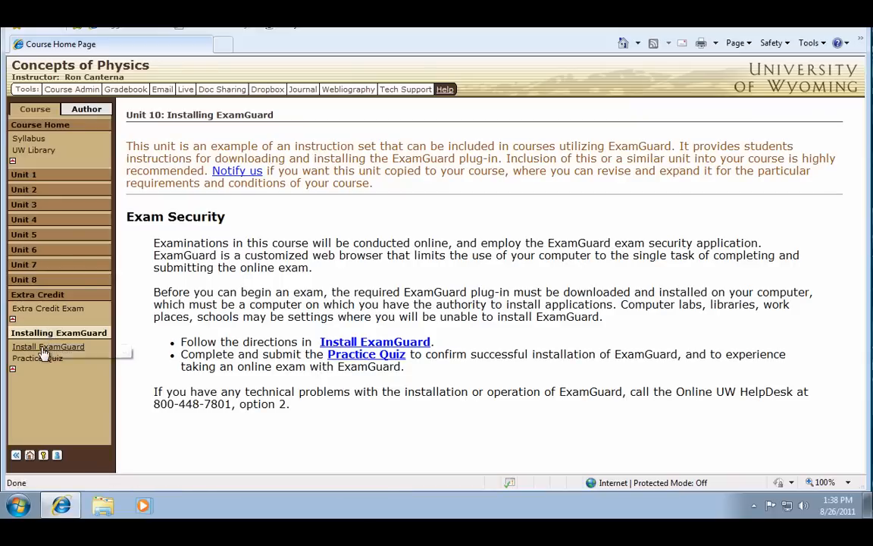
# View the Install ExamGuard directions, then go to the unit's Practice Quiz page
pyautogui.click(49, 346)
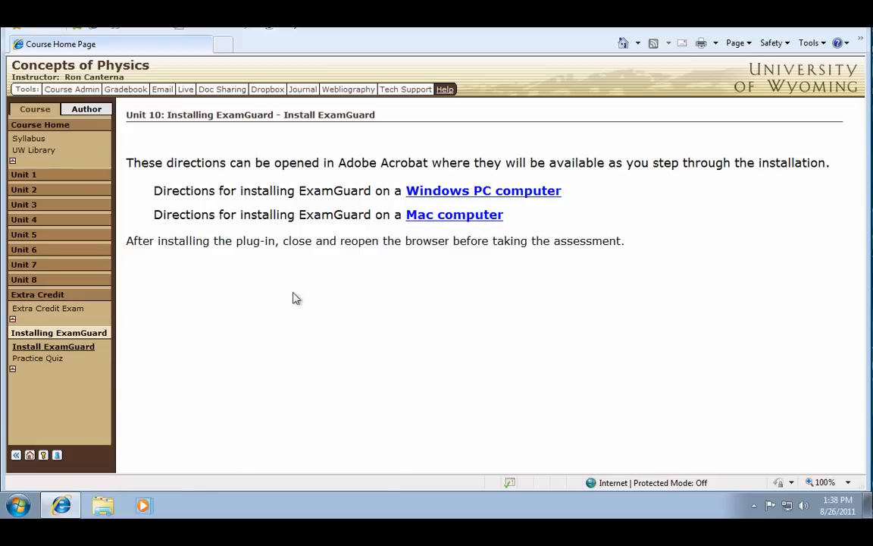
pyautogui.moveTo(484, 191)
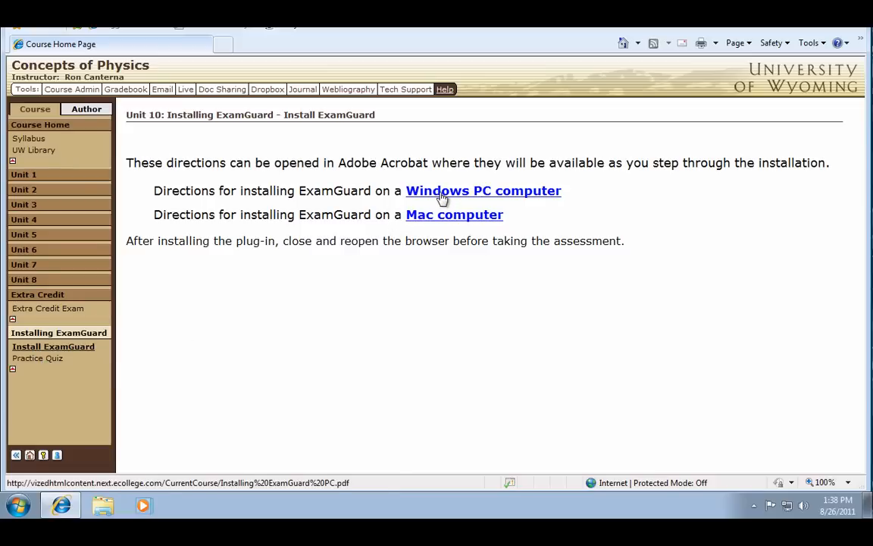
pyautogui.moveTo(439, 215)
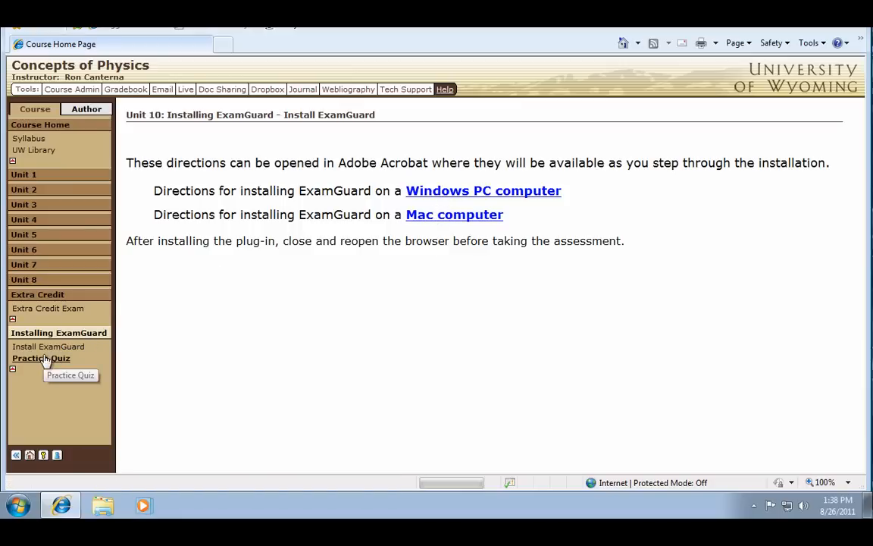
pyautogui.click(41, 358)
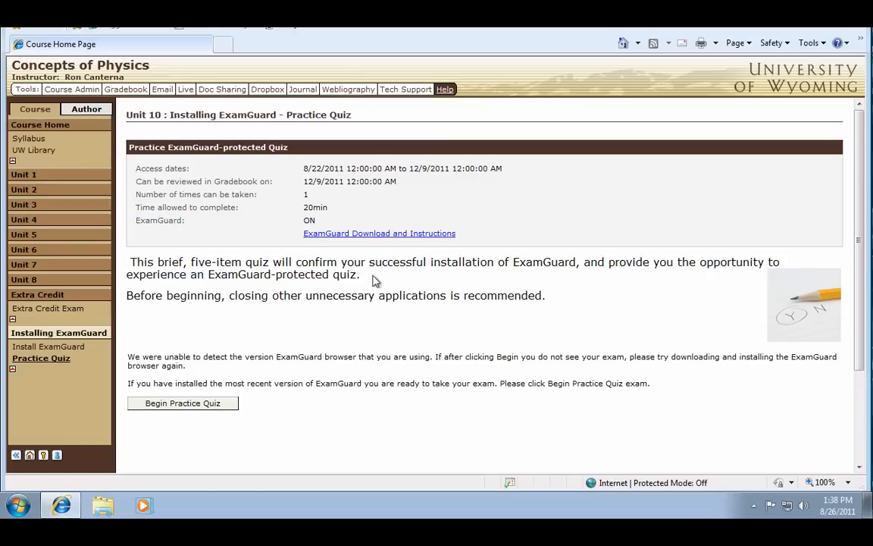
pyautogui.moveTo(188, 415)
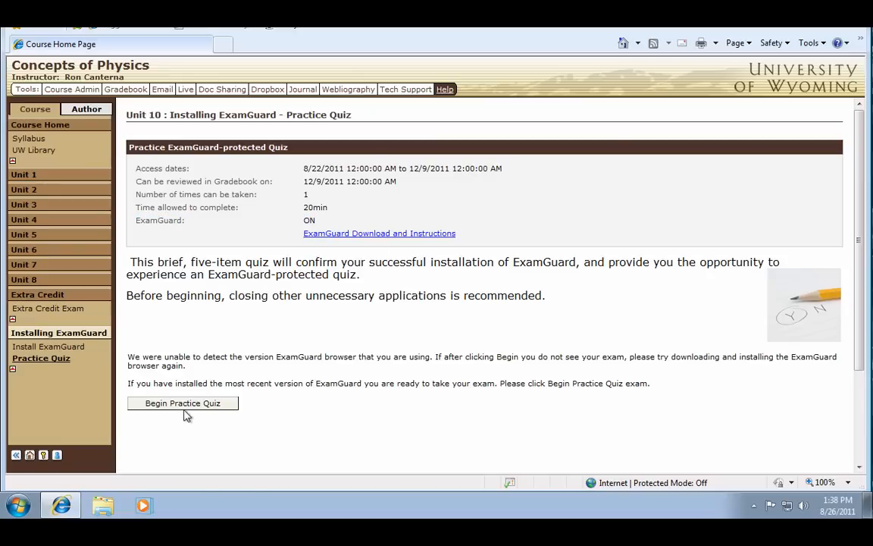
pyautogui.click(182, 404)
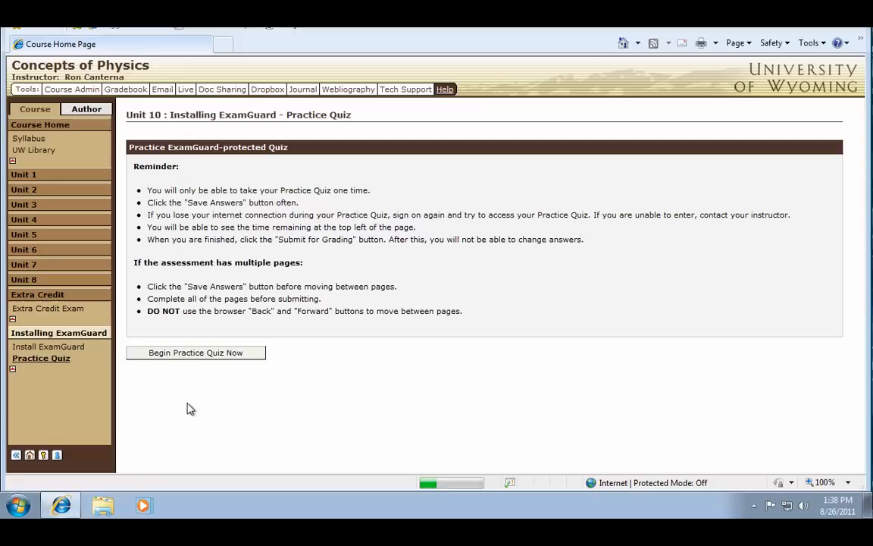
pyautogui.click(196, 351)
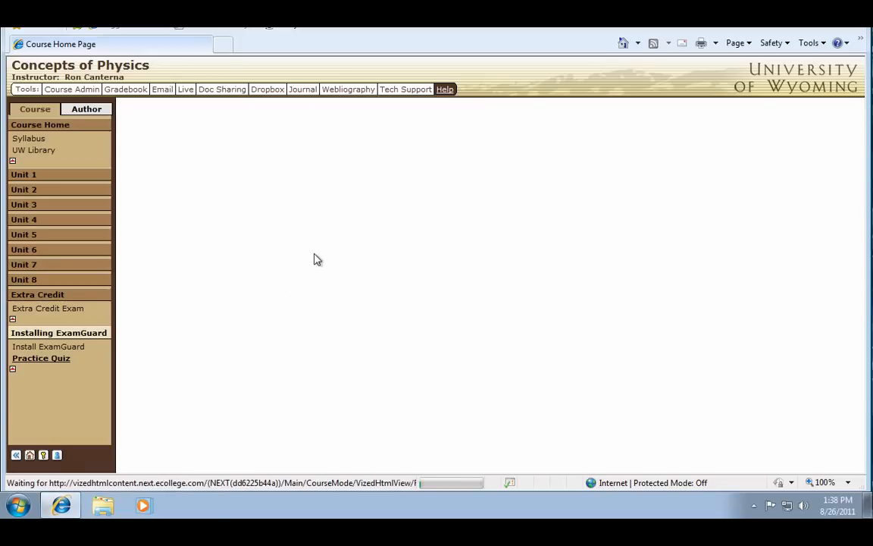
pyautogui.click(57, 332)
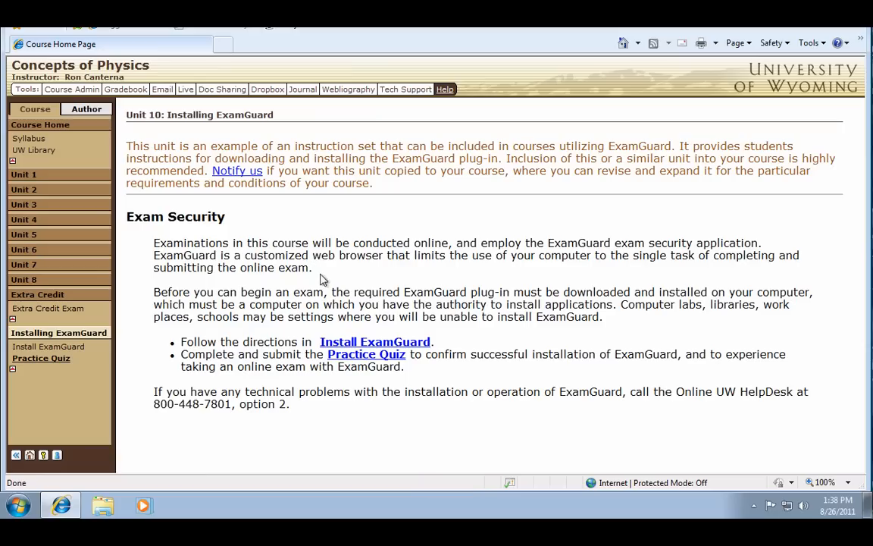
pyautogui.moveTo(41, 358)
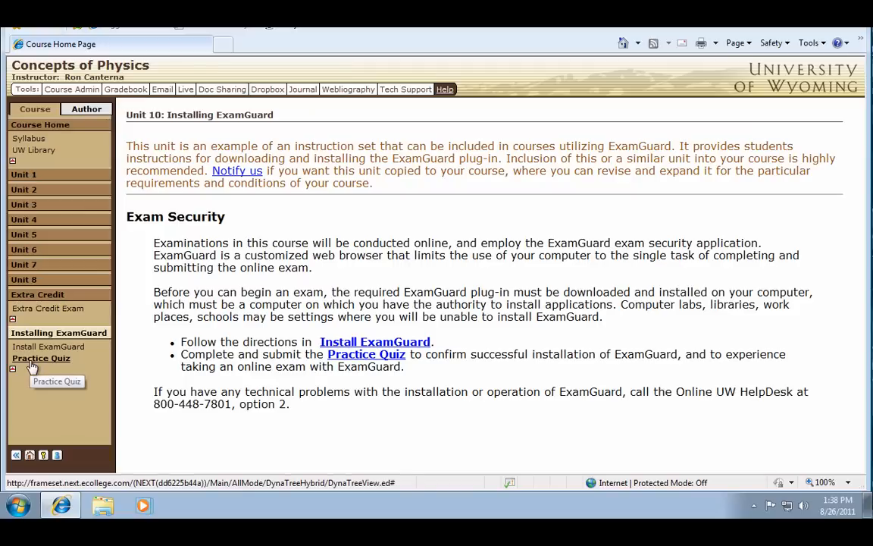
pyautogui.click(41, 358)
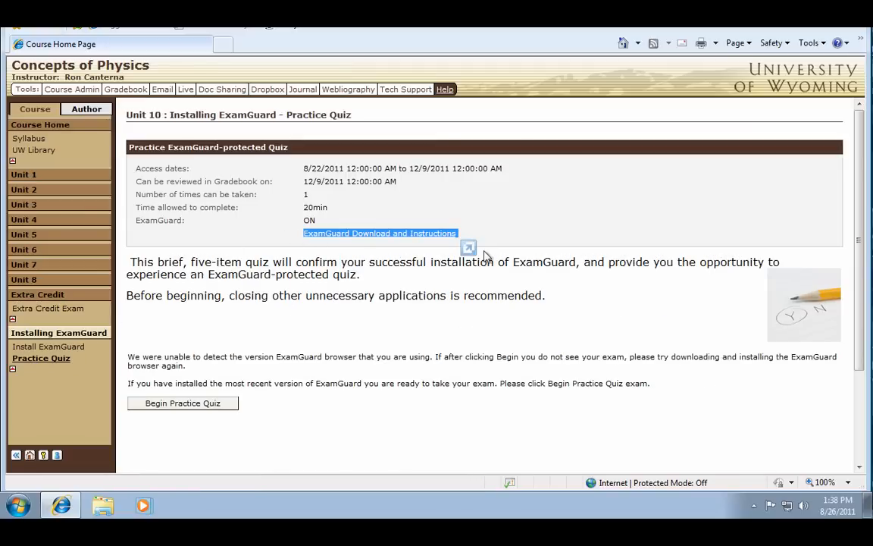
# Download ExamGuard.zip from the Download and Instructions page to the Desktop and open it
pyautogui.click(379, 234)
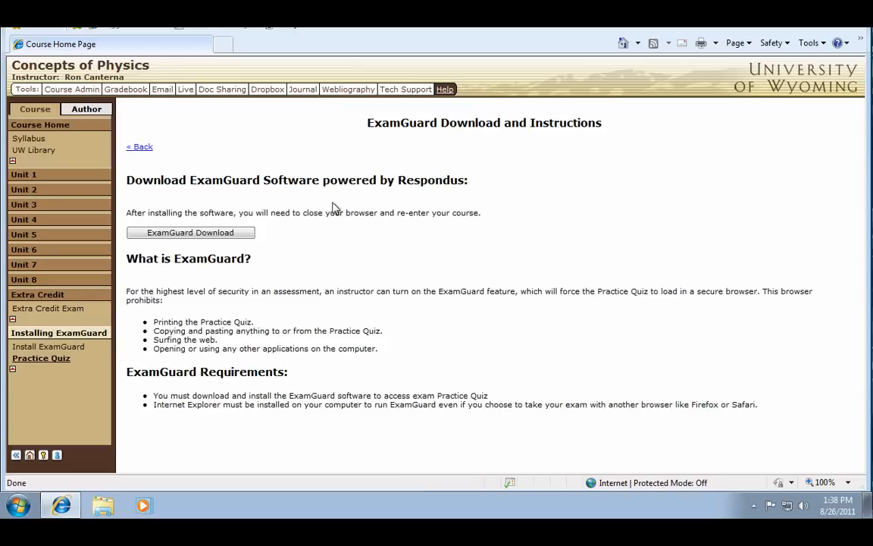
pyautogui.moveTo(326, 215)
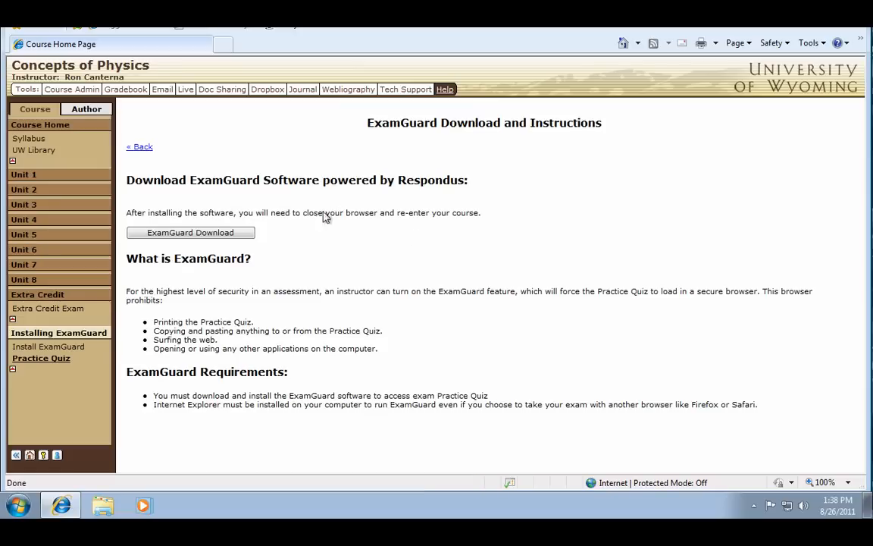
pyautogui.click(191, 232)
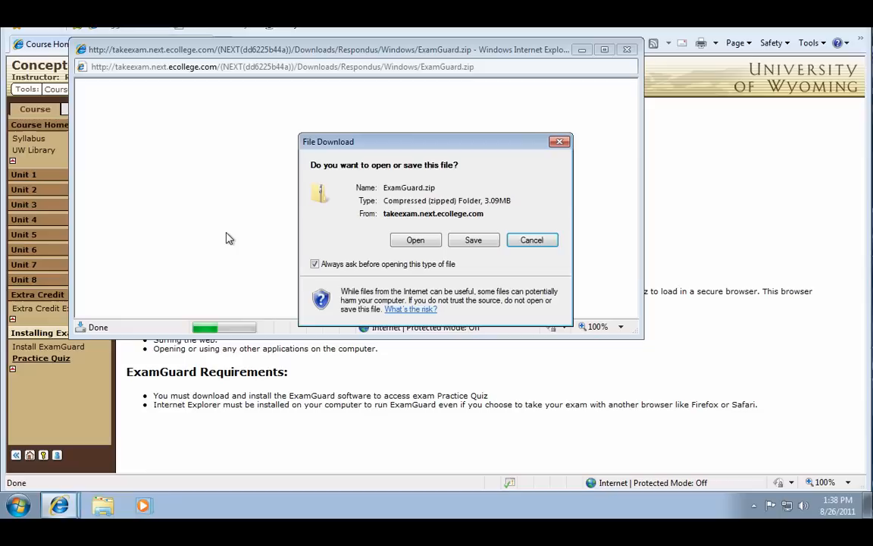
pyautogui.click(473, 240)
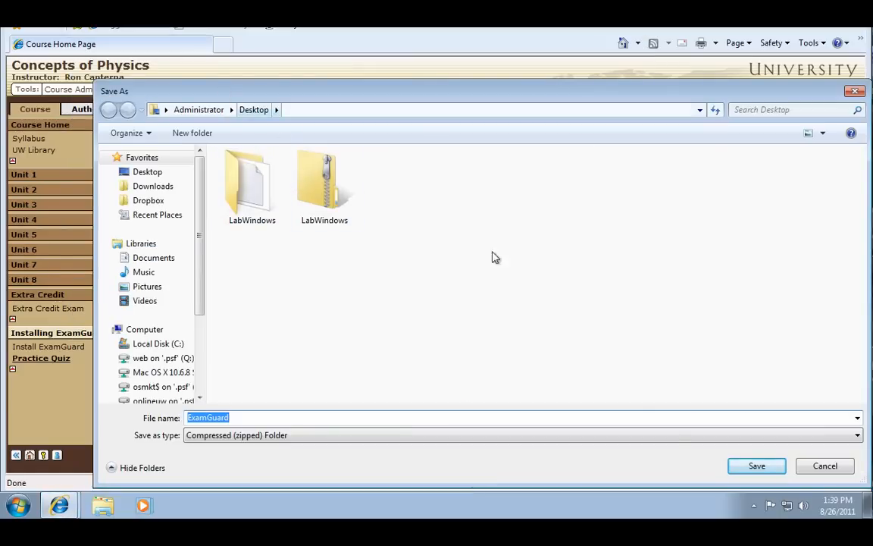
pyautogui.click(755, 465)
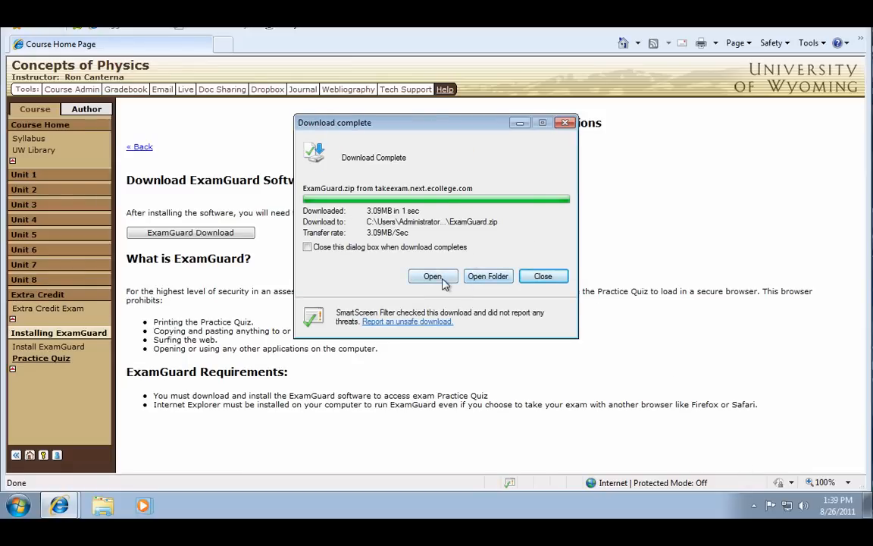
pyautogui.click(488, 276)
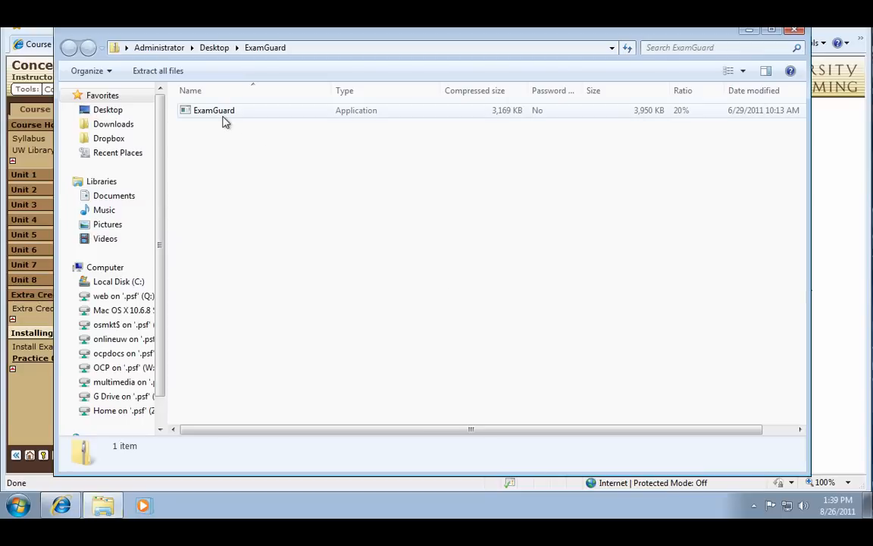
# Run the ExamGuard installer from the zip, accept the default folder, and finish the wizard
pyautogui.doubleClick(214, 109)
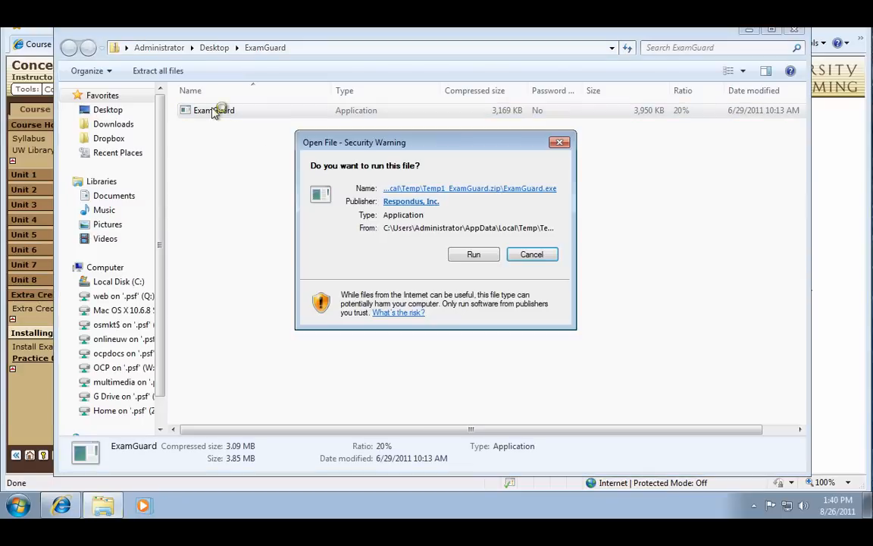
pyautogui.moveTo(471, 179)
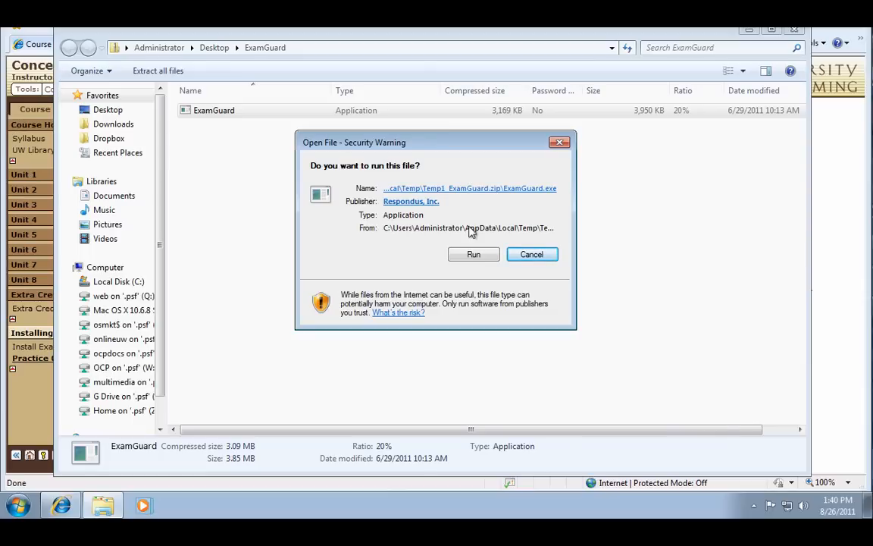
pyautogui.click(473, 255)
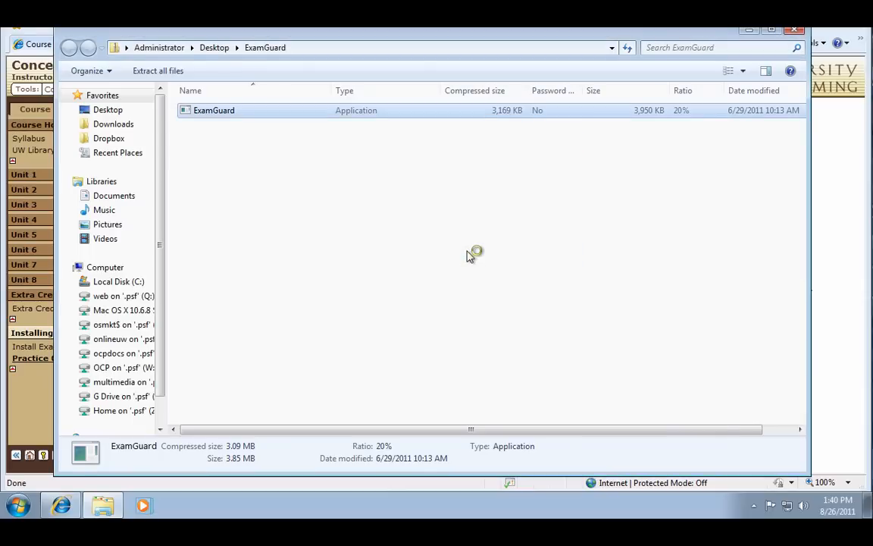
pyautogui.doubleClick(214, 109)
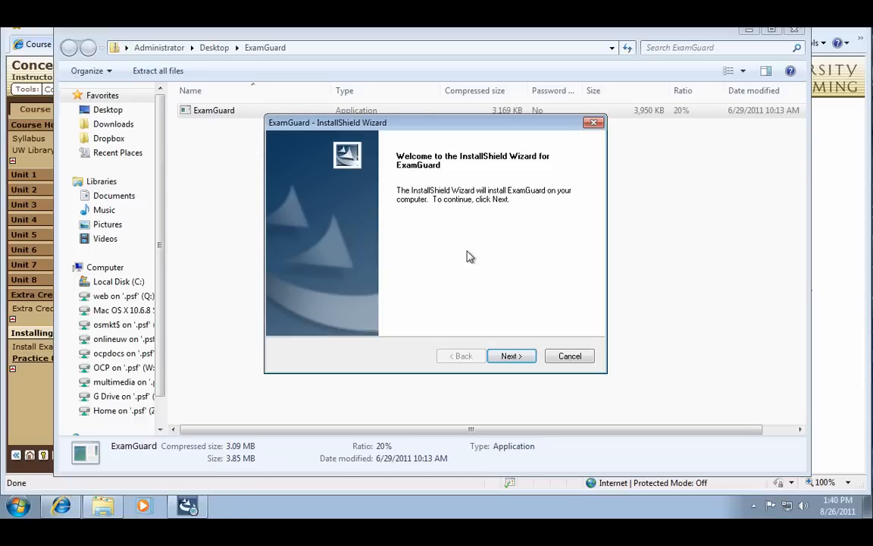
pyautogui.click(513, 355)
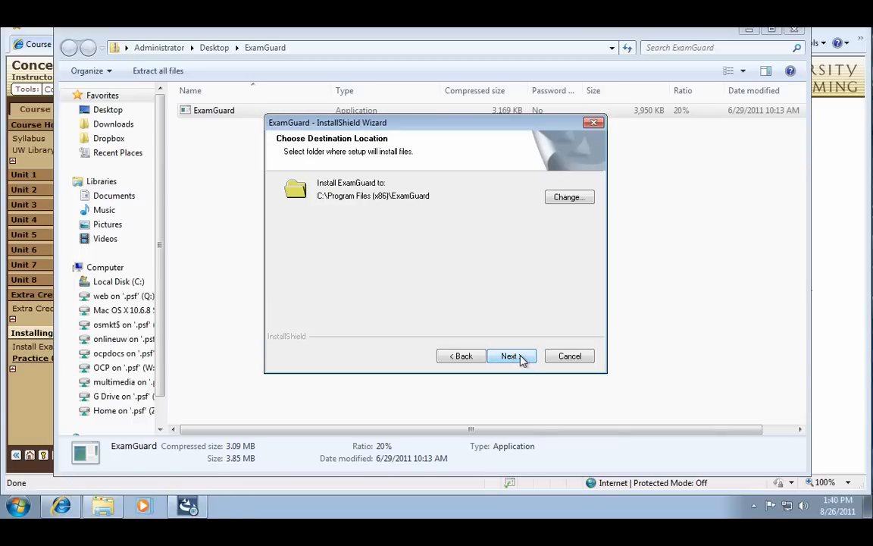
pyautogui.click(510, 356)
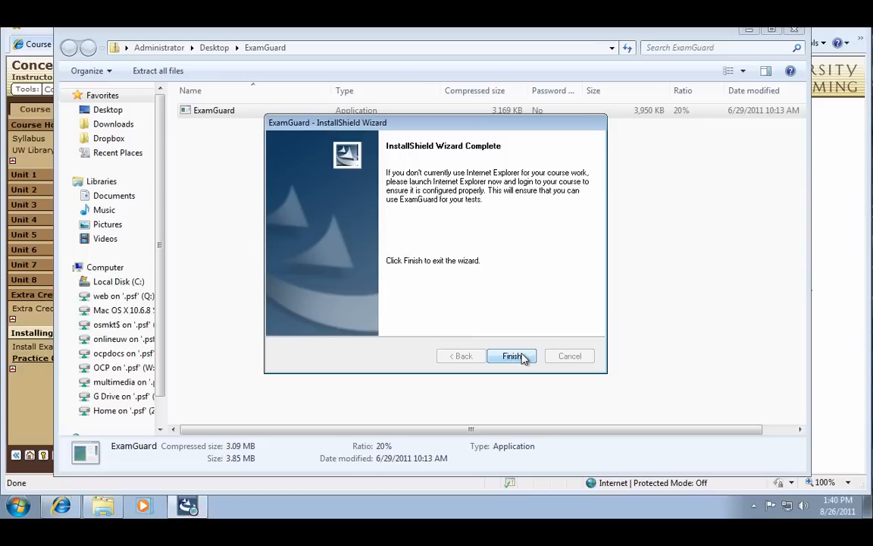
pyautogui.moveTo(462, 139)
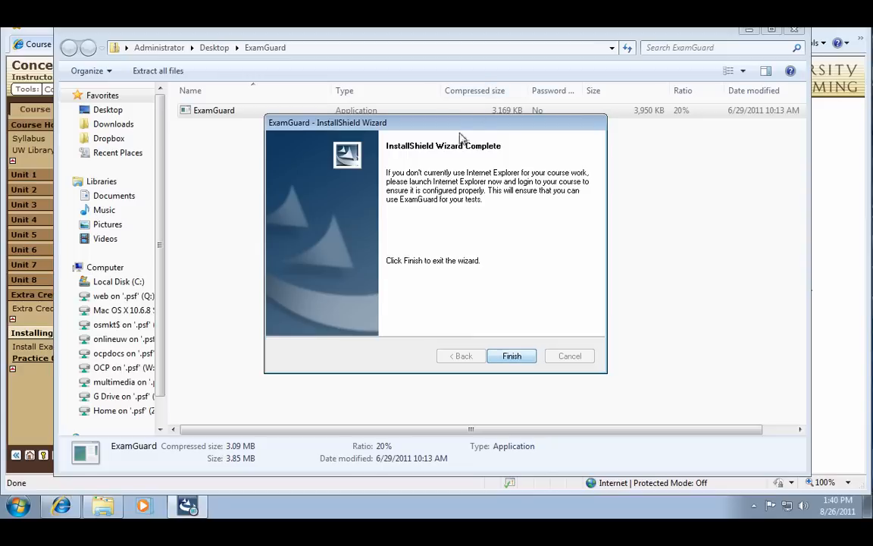
pyautogui.click(511, 355)
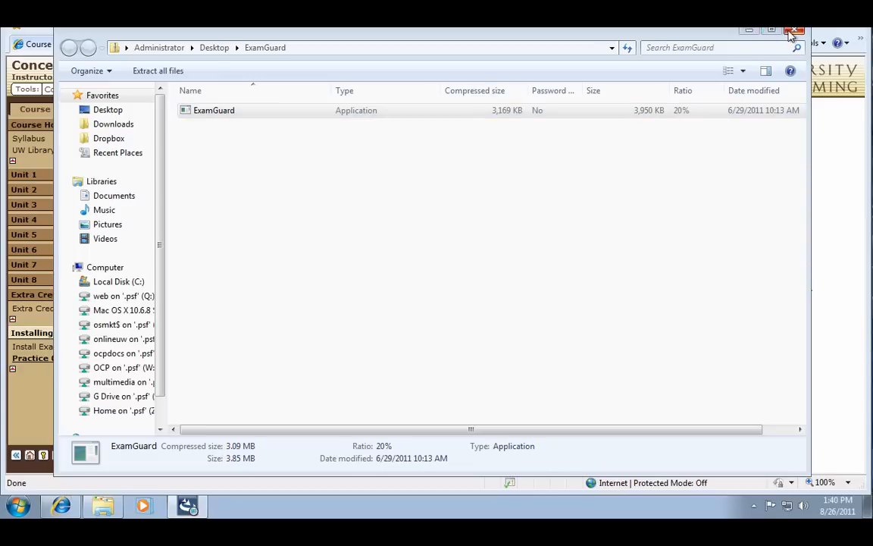
# Close the zip window, relaunch the browser, log in and return to the Concepts of Physics course
pyautogui.click(794, 30)
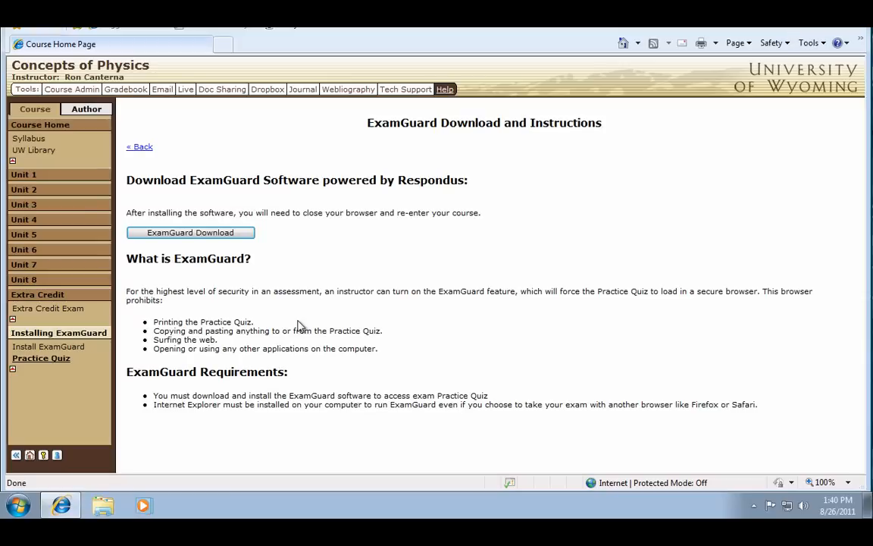
pyautogui.moveTo(170, 247)
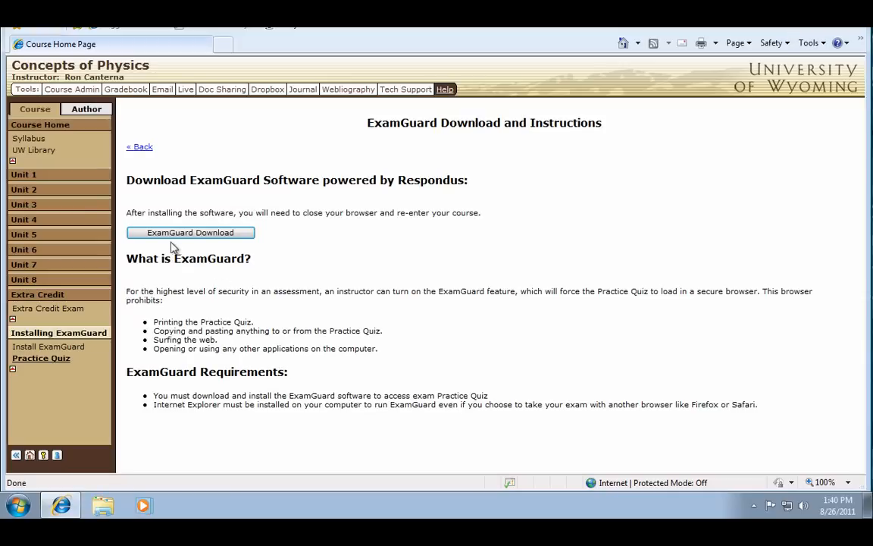
pyautogui.moveTo(519, 219)
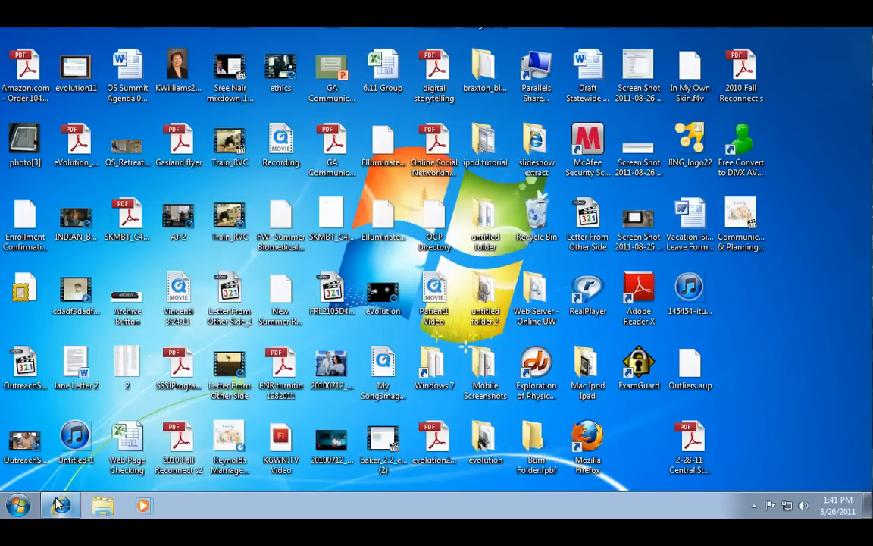
pyautogui.click(61, 505)
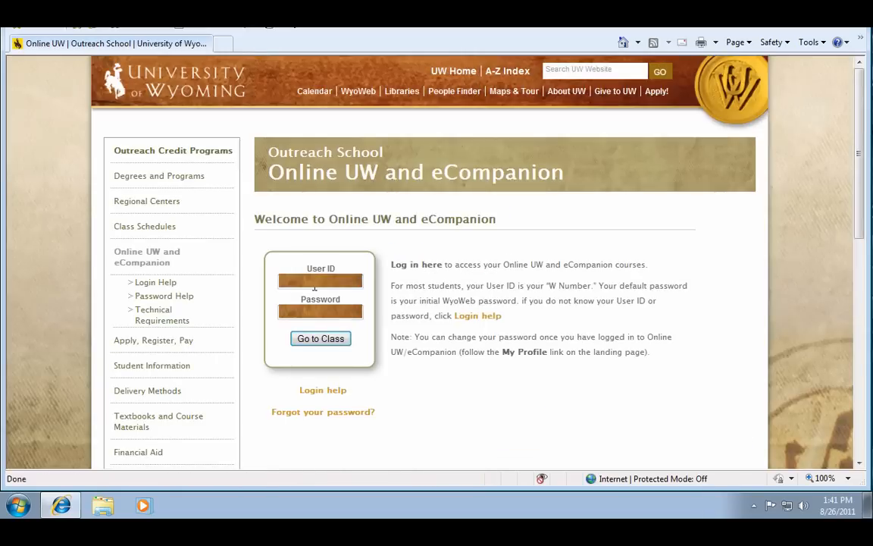
pyautogui.click(319, 338)
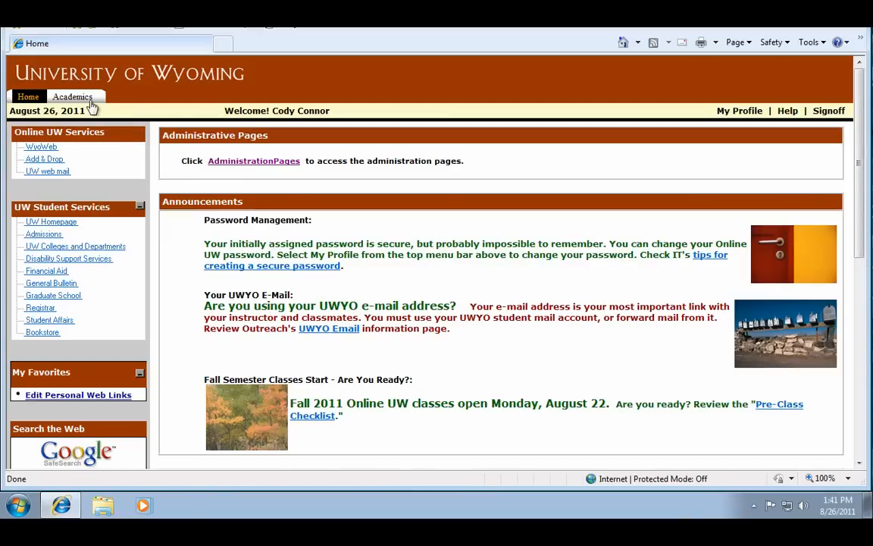
pyautogui.click(73, 97)
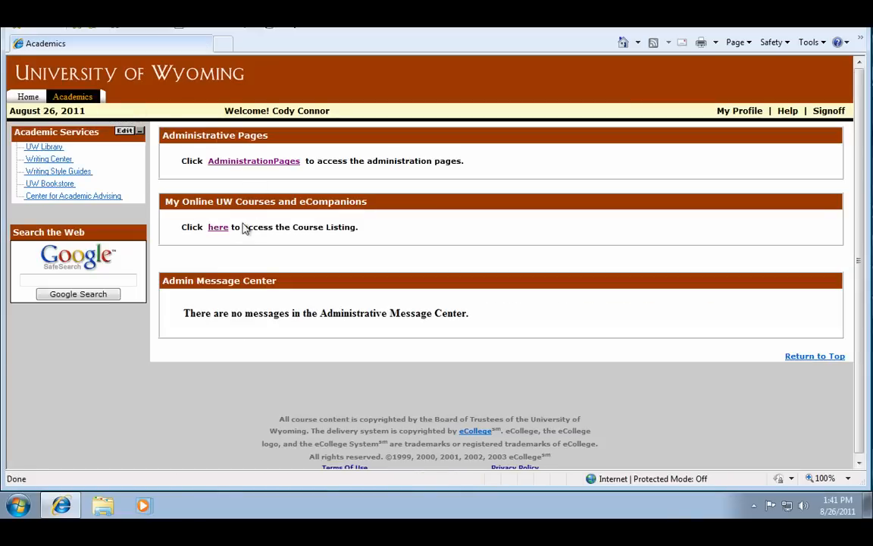
pyautogui.click(219, 227)
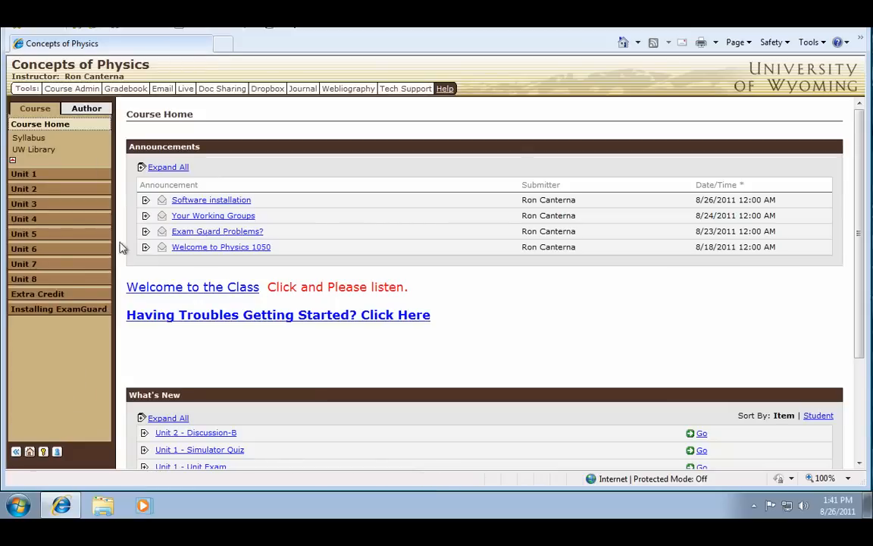
# From the Installing ExamGuard unit, begin the Practice Quiz and confirm starting it now
pyautogui.click(60, 309)
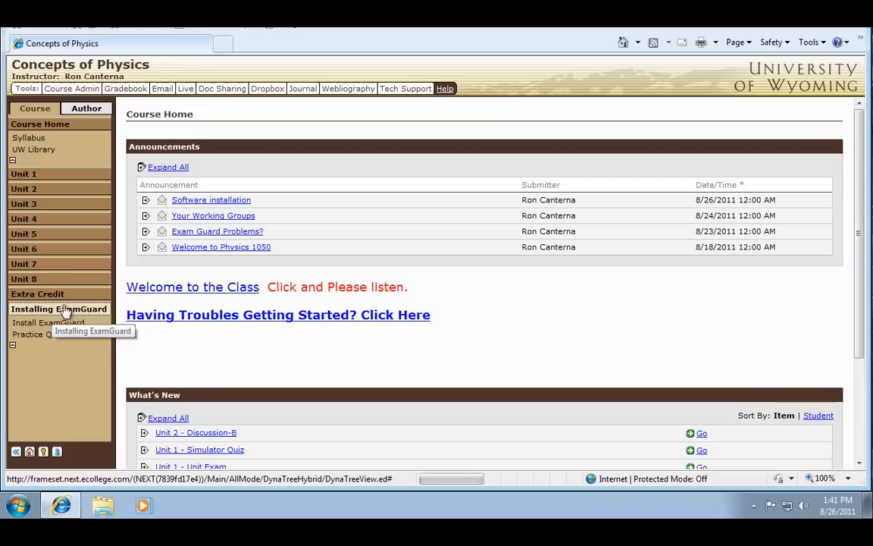
pyautogui.click(57, 309)
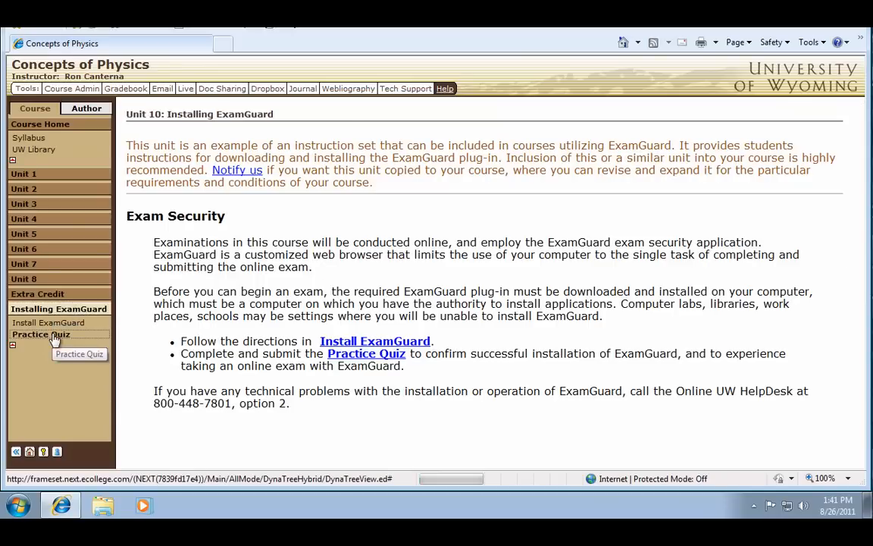
pyautogui.click(41, 335)
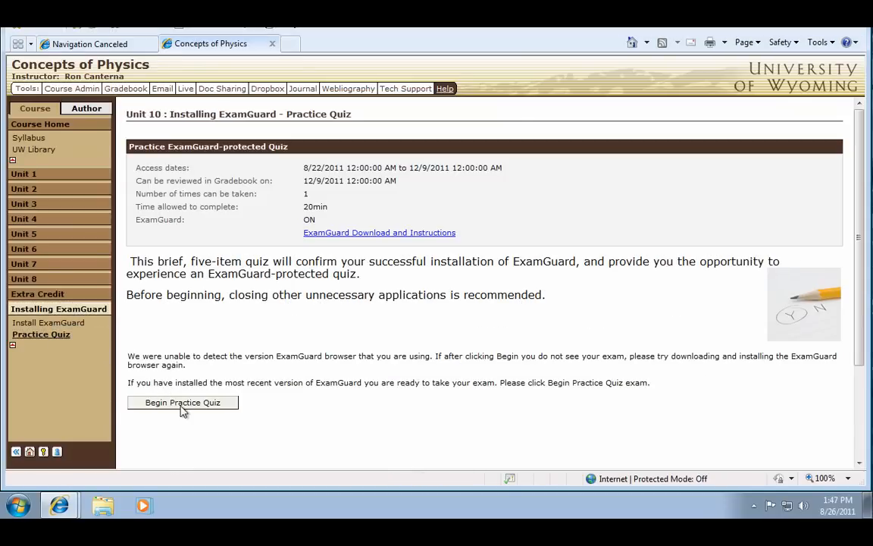
pyautogui.click(182, 404)
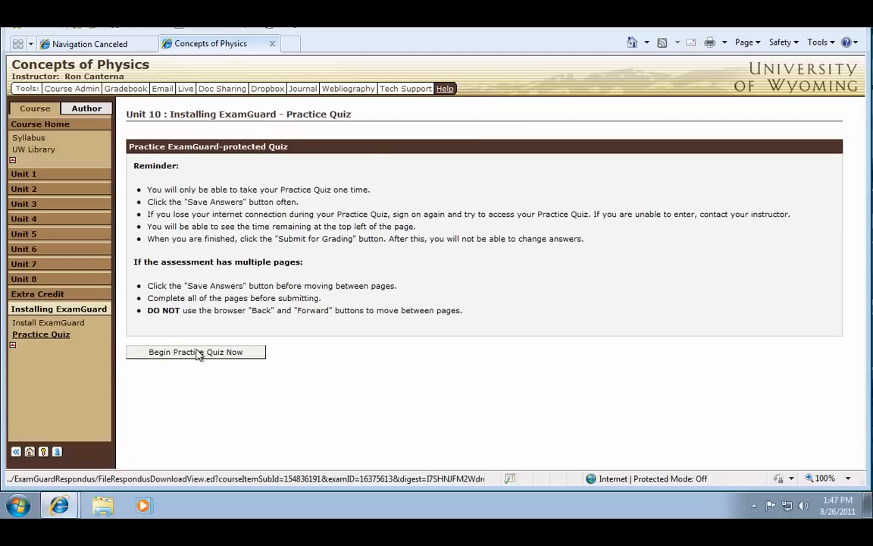
pyautogui.click(195, 352)
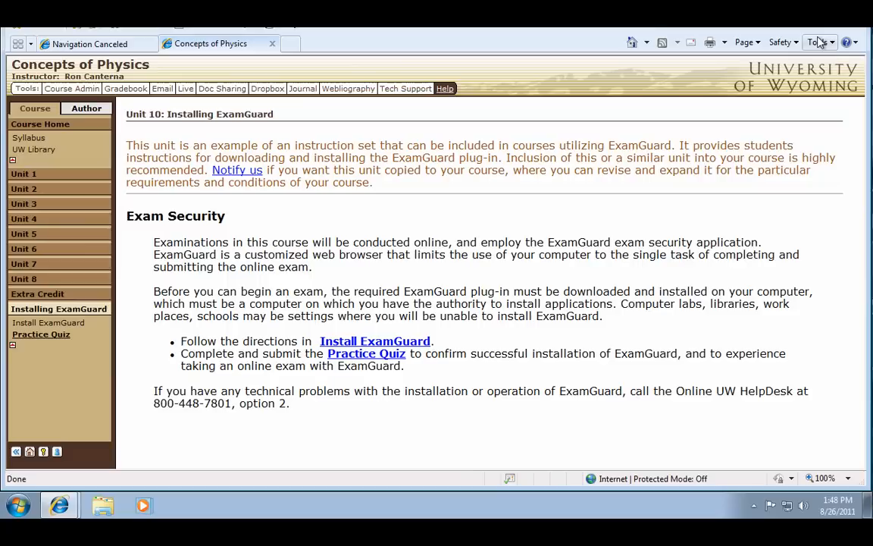
# Reset Internet Explorer from Internet Options > Advanced with Delete personal settings ticked
pyautogui.click(819, 43)
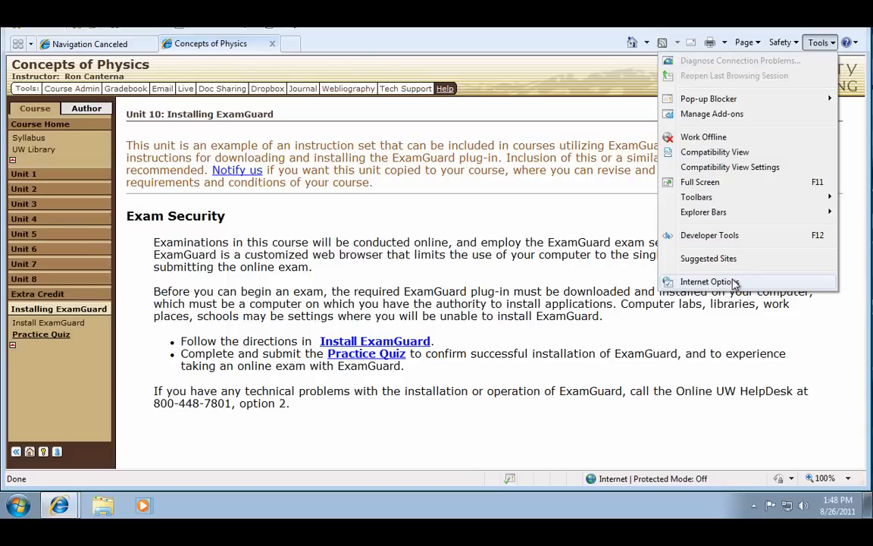
pyautogui.click(710, 280)
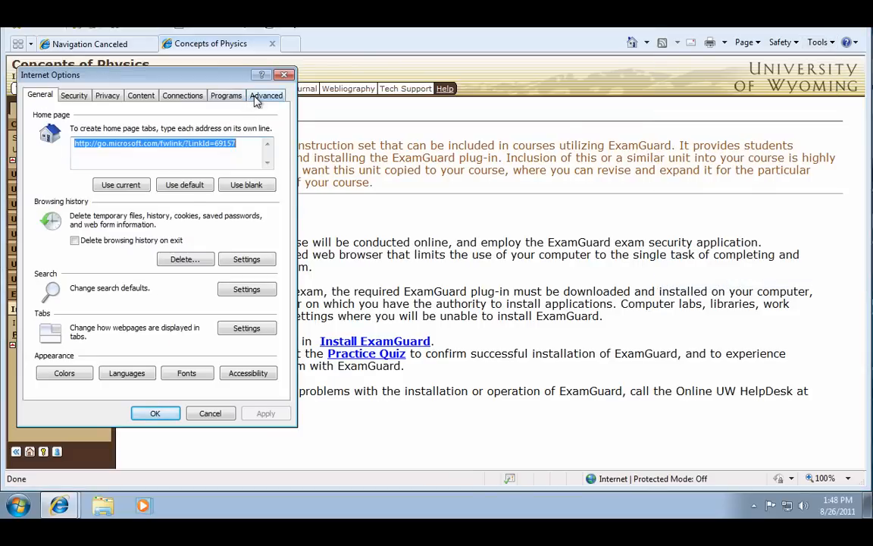
pyautogui.click(267, 94)
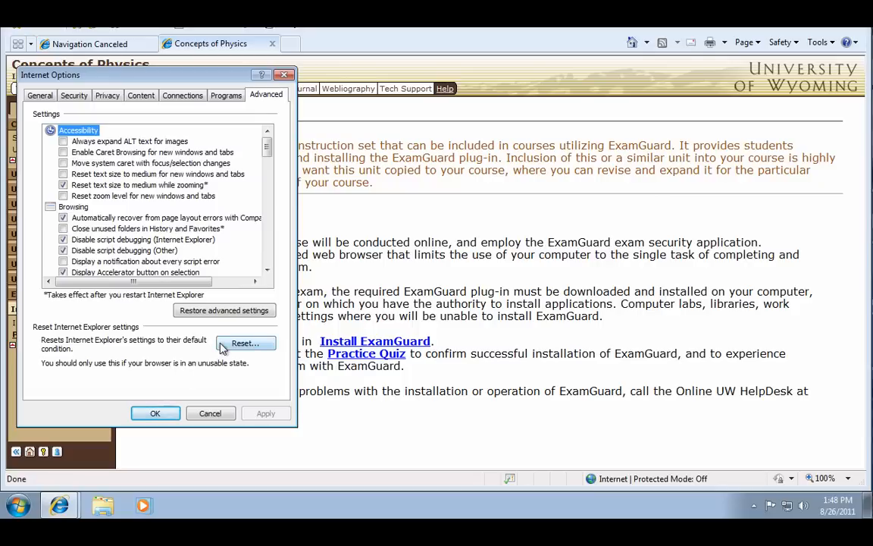
pyautogui.click(244, 342)
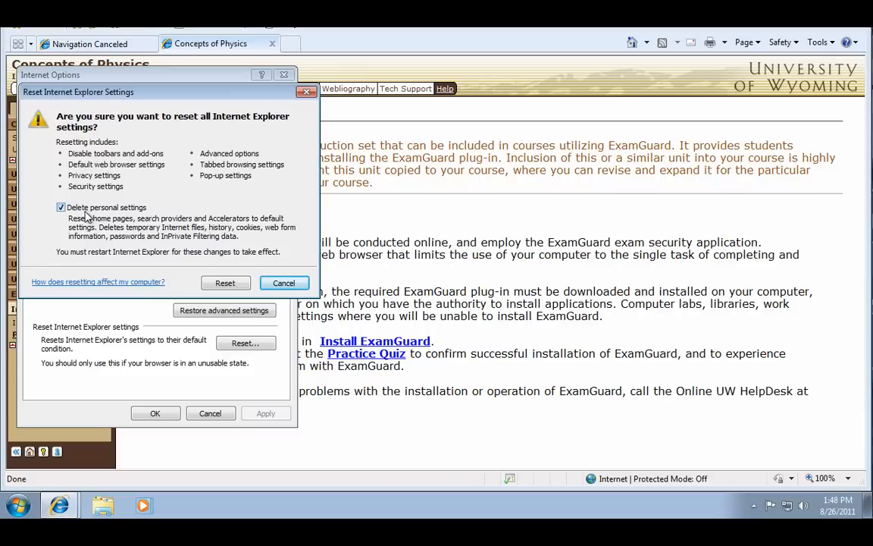
pyautogui.moveTo(218, 339)
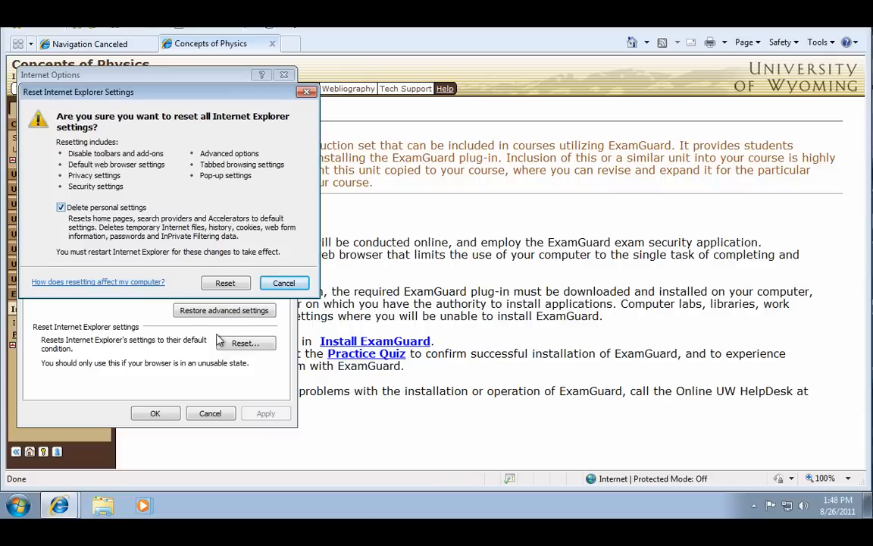
pyautogui.click(224, 283)
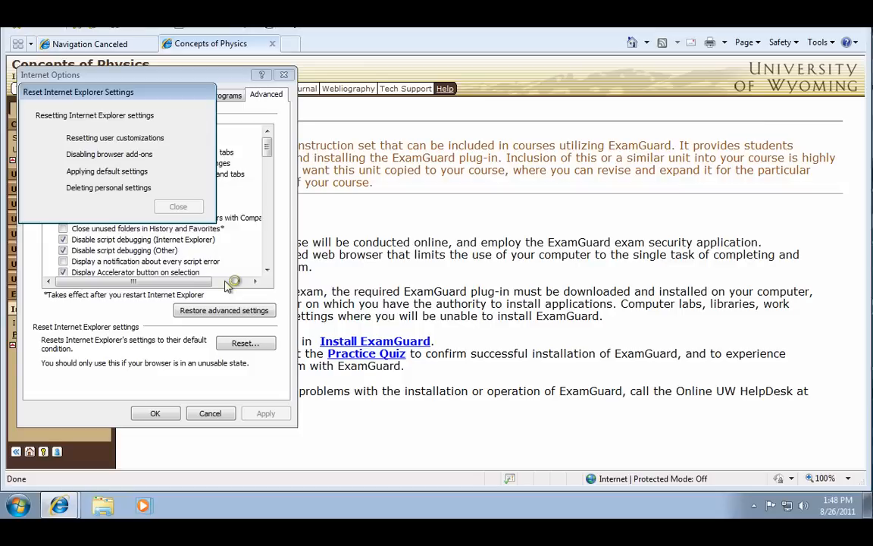